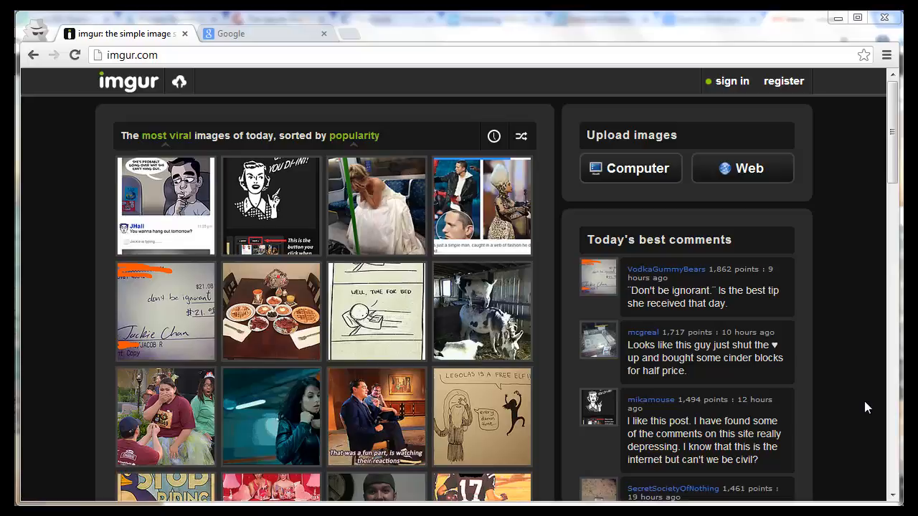
mouse_move(852, 380)
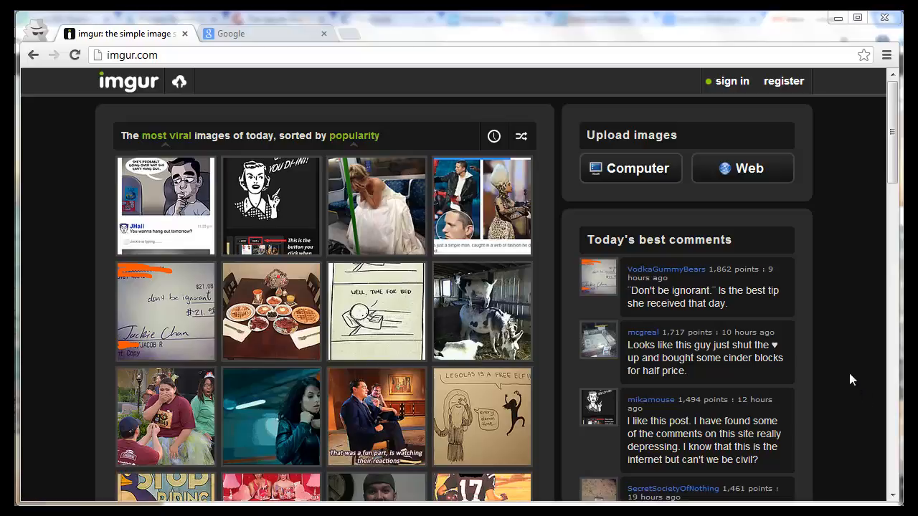
mouse_move(551, 227)
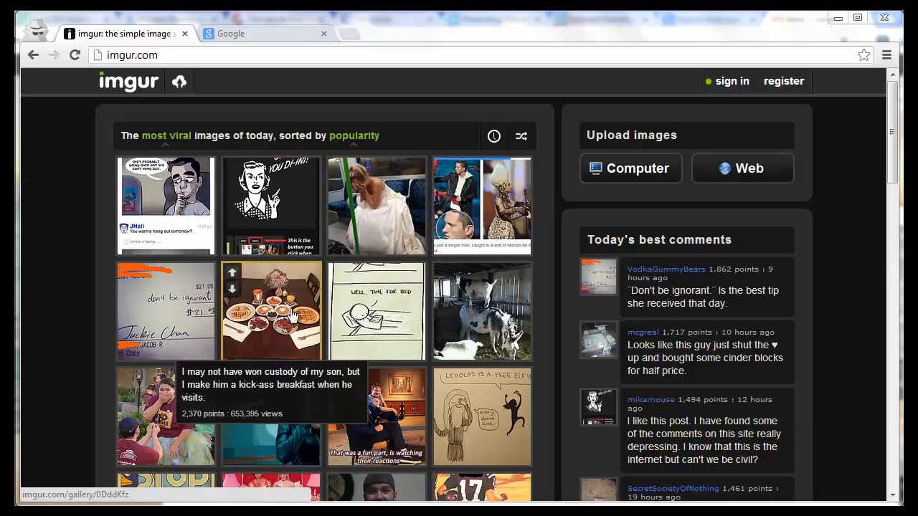
Open the waffles-and-bacon breakfast photo on Imgur and bring up its image menu
left_click(271, 311)
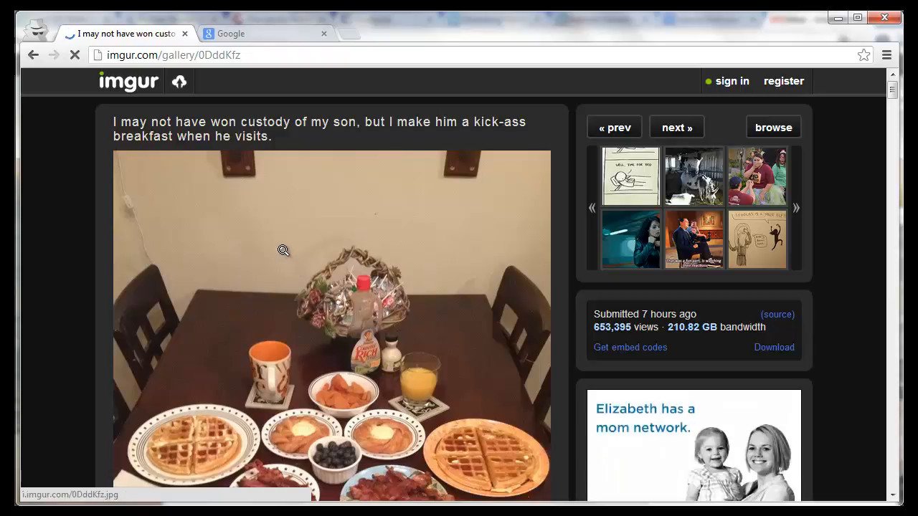
right_click(280, 251)
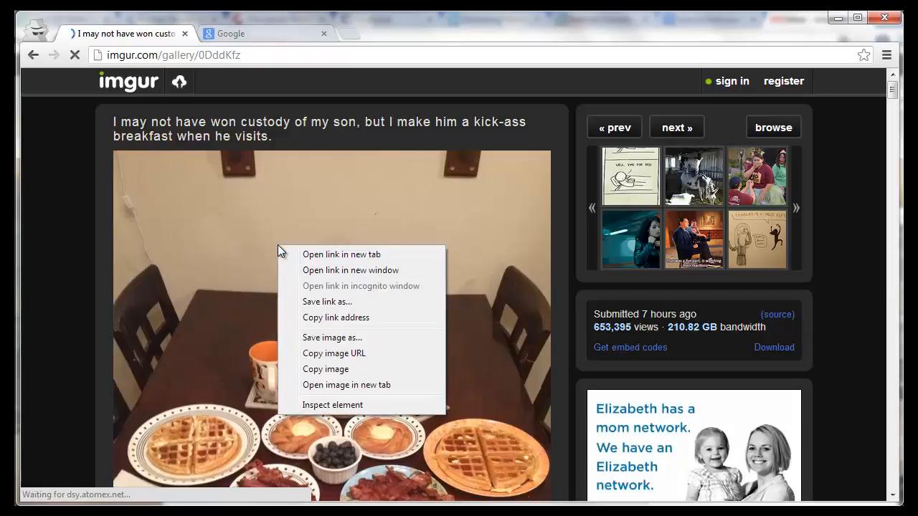
mouse_move(334, 353)
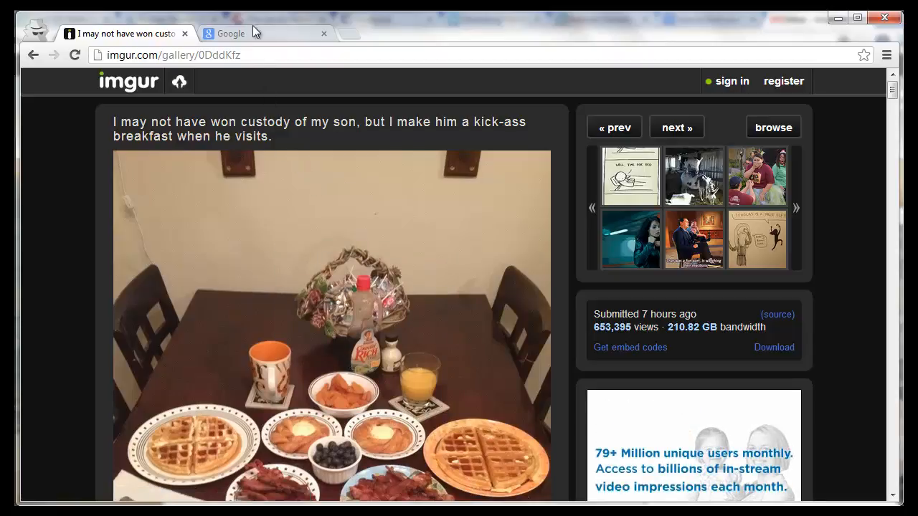
left_click(237, 33)
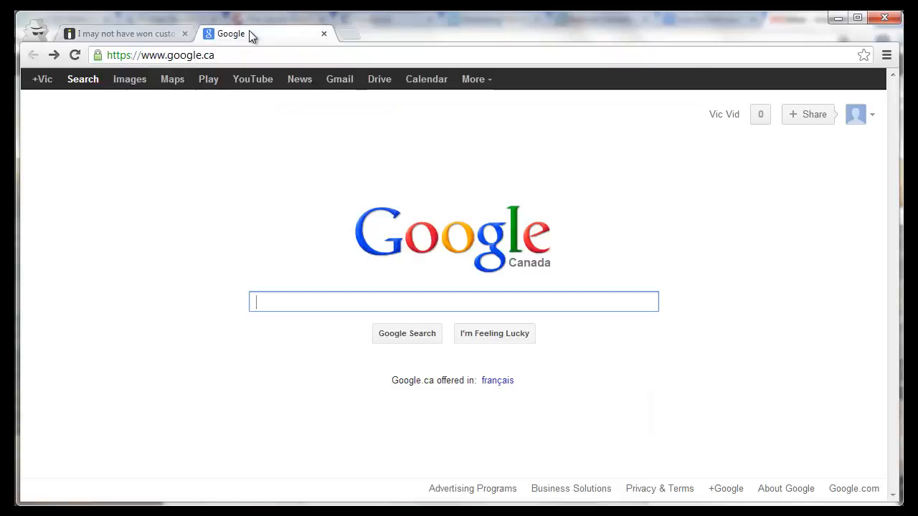
left_click(130, 78)
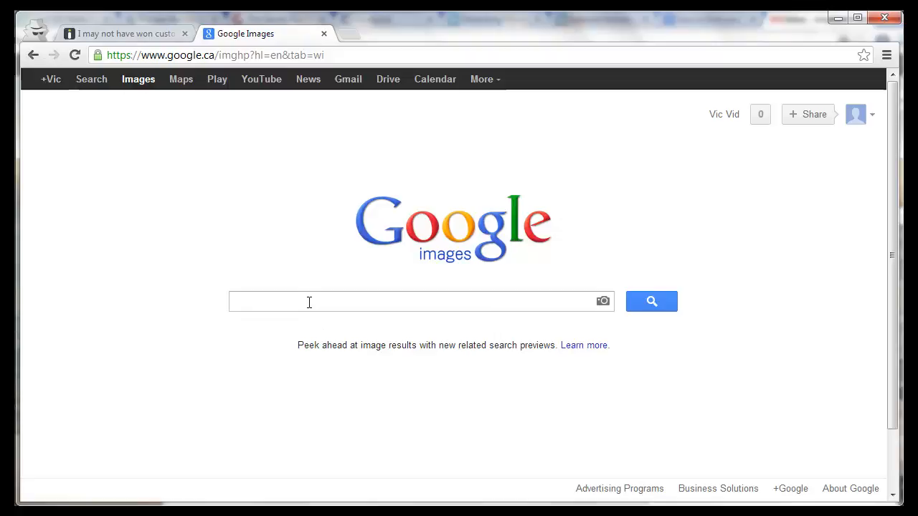
type("http://i.imgur.com/0DddKfz.jpg")
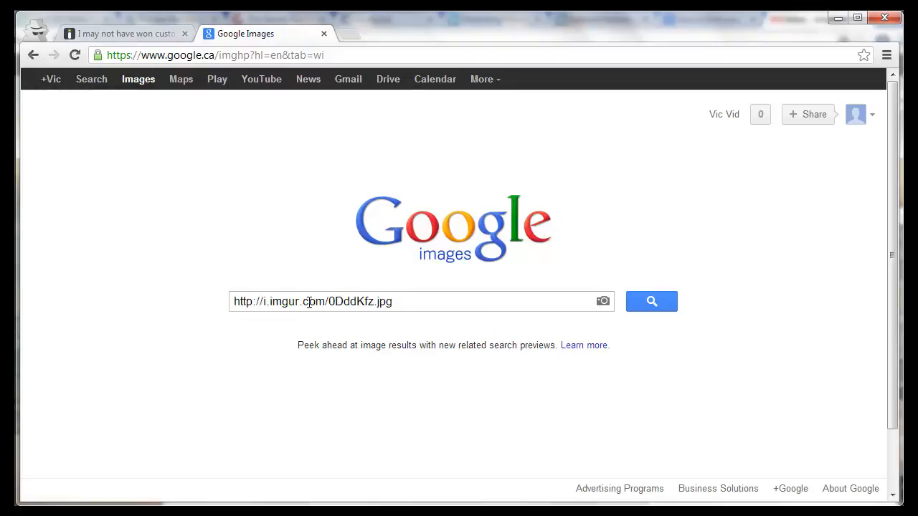
mouse_move(581, 304)
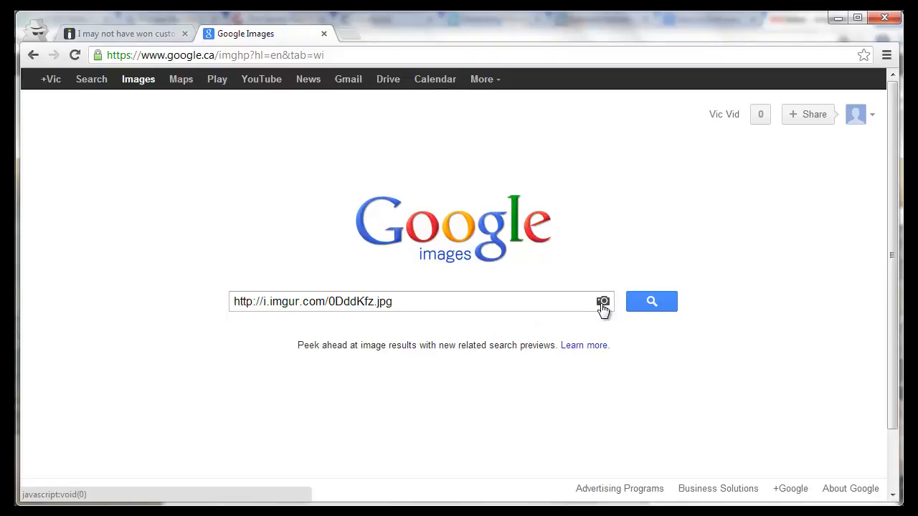
left_click(603, 301)
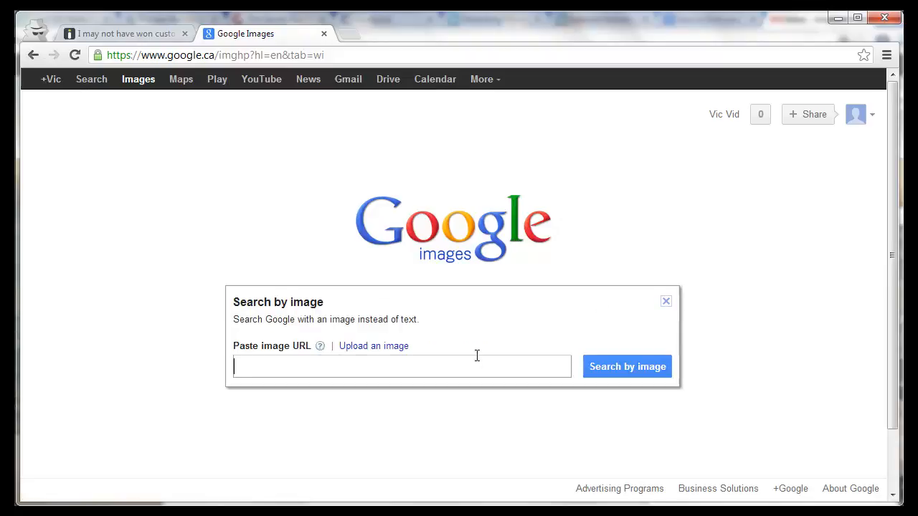
type("http://i.imgur.com/0DddKfz.jpg")
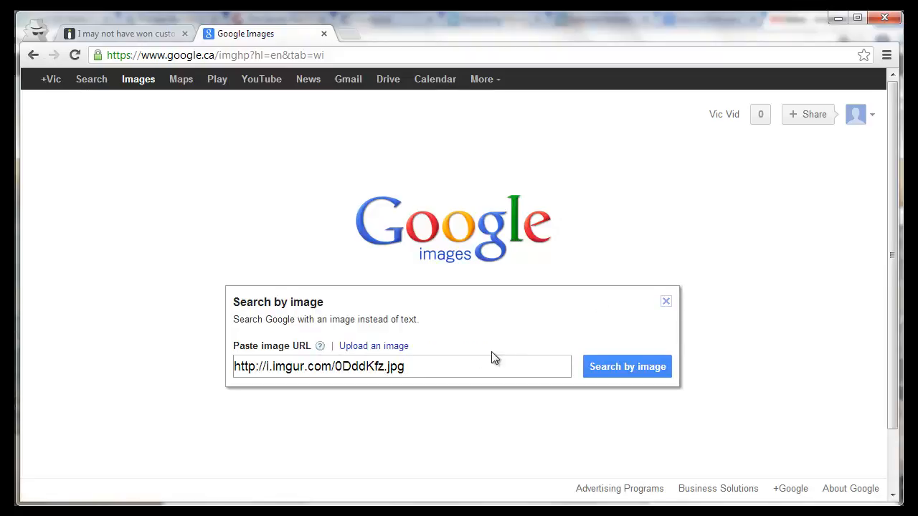
mouse_move(636, 372)
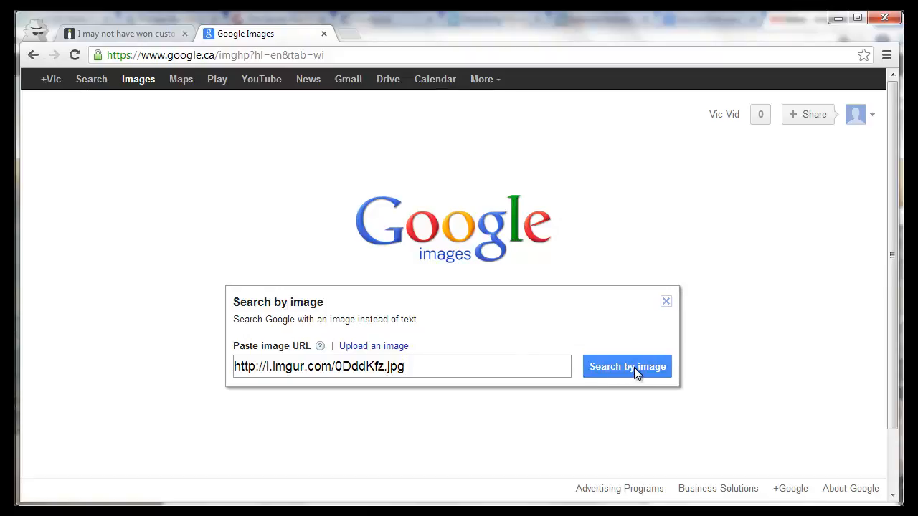
left_click(627, 366)
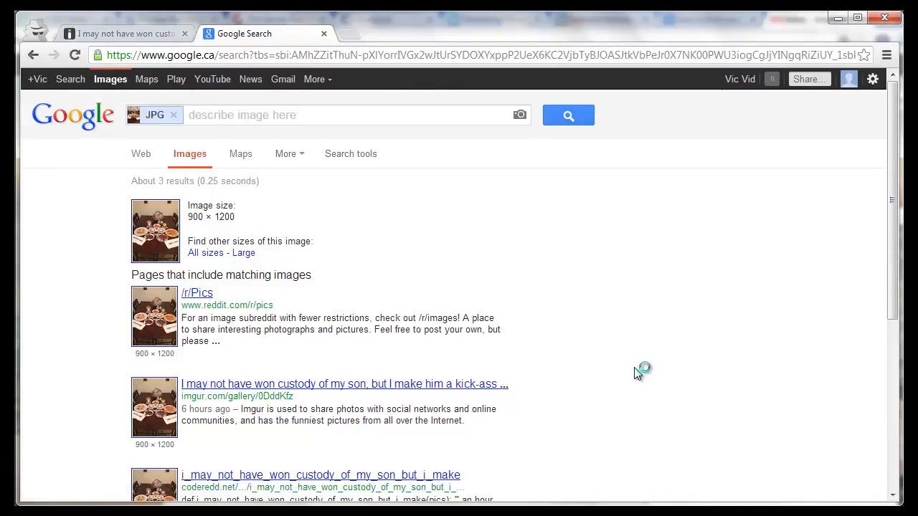
scroll("down", 3)
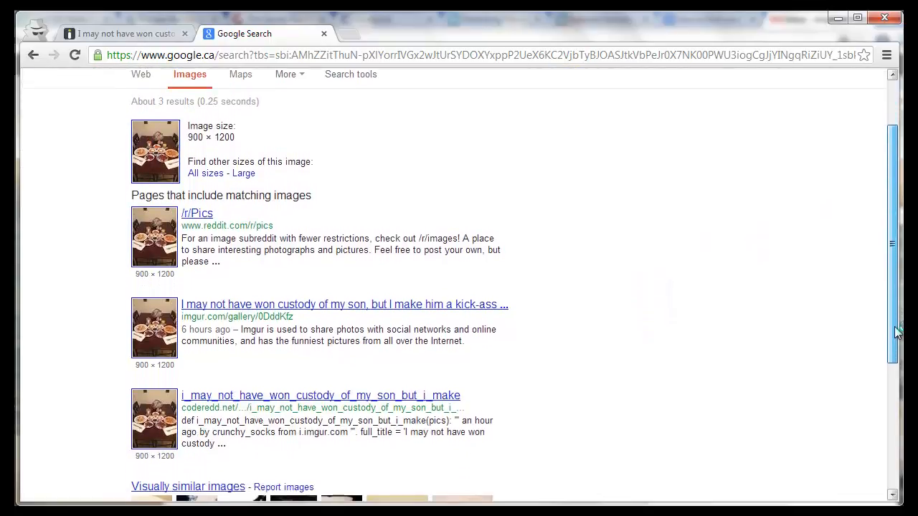
scroll("down", 3)
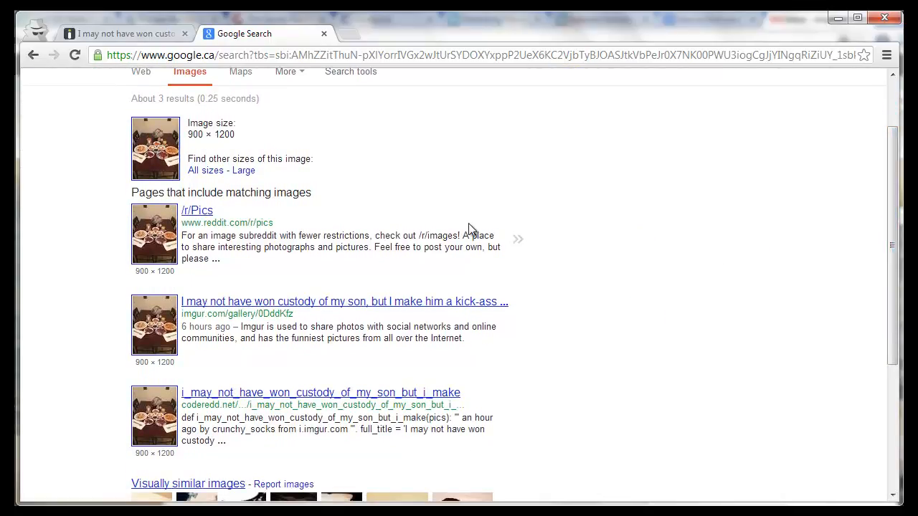
mouse_move(868, 351)
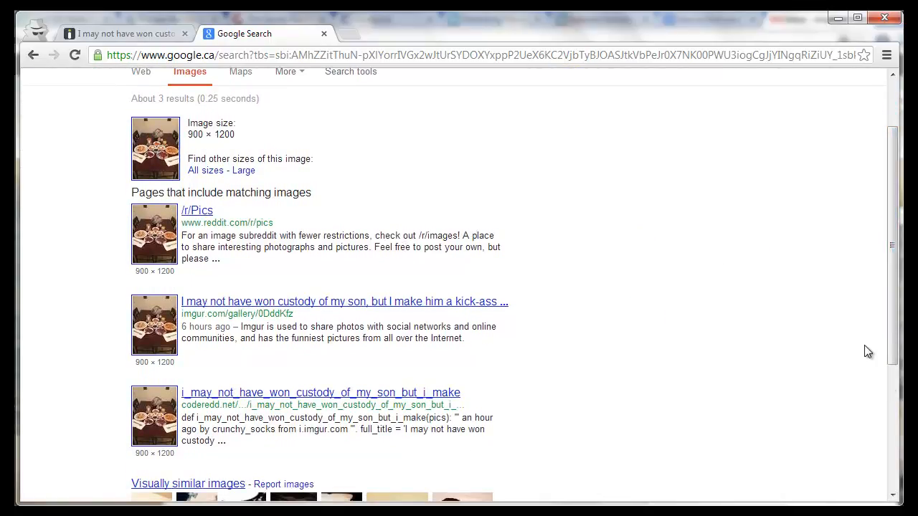
scroll("down", 3)
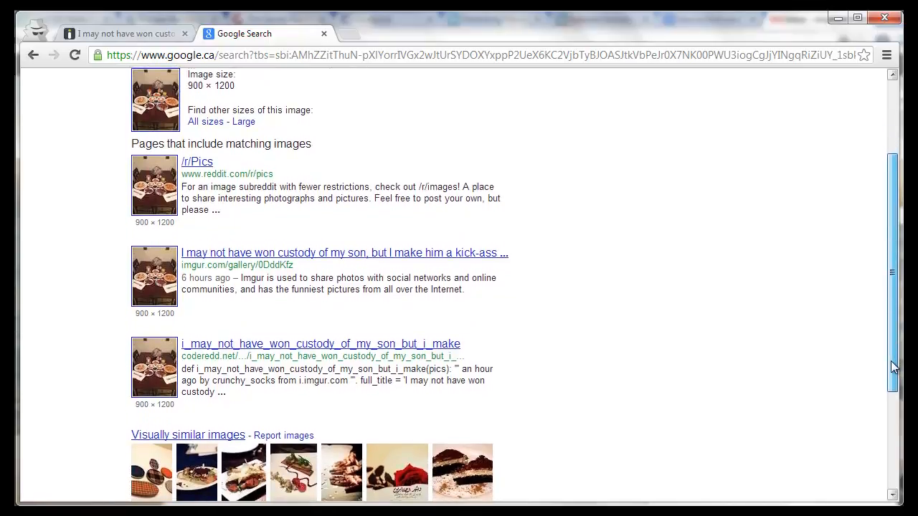
scroll("down", 3)
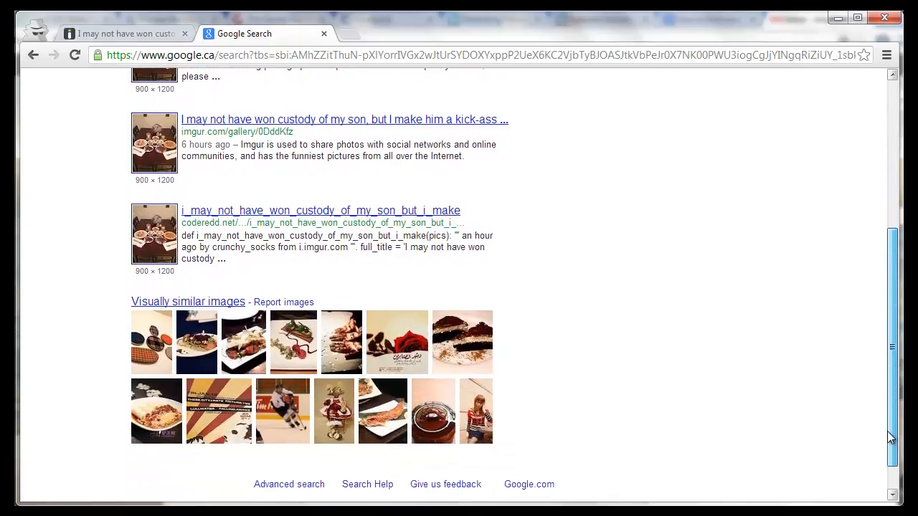
scroll("down", 3)
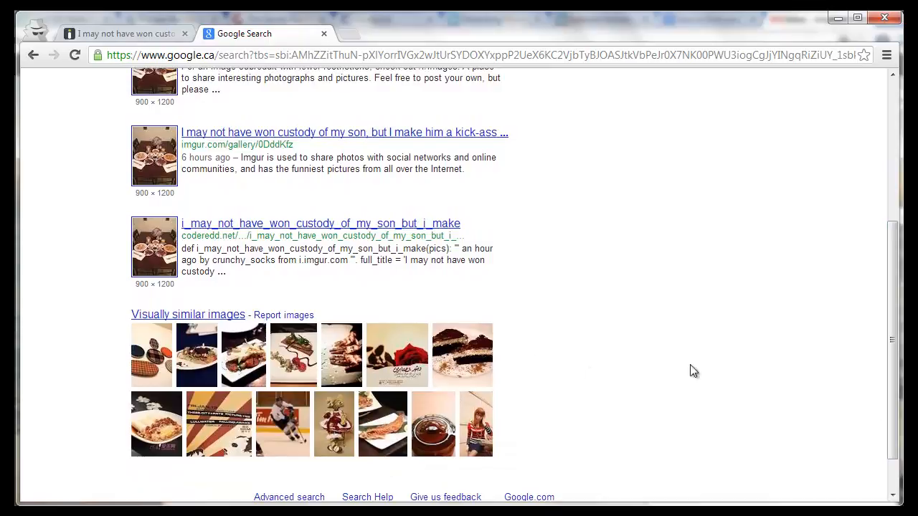